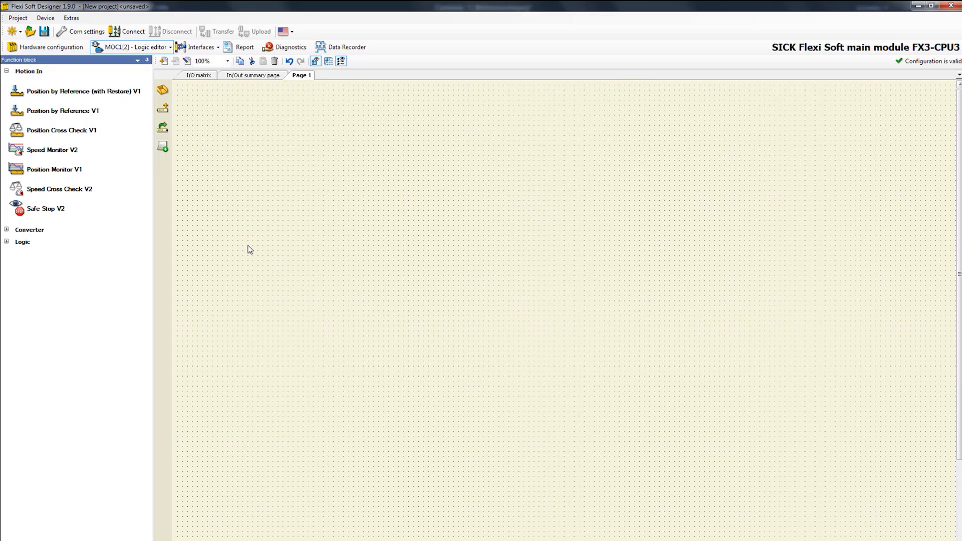
mouse_move(245, 239)
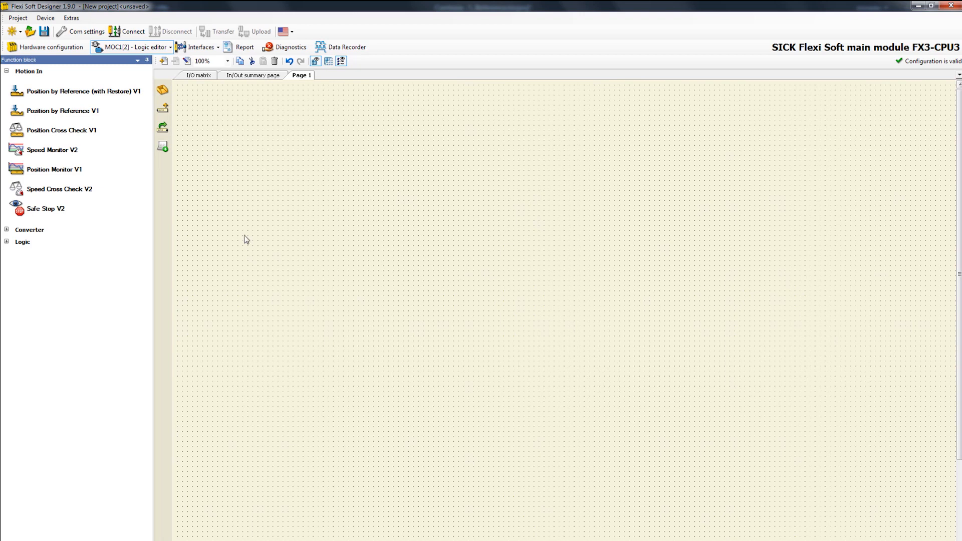
mouse_move(76, 136)
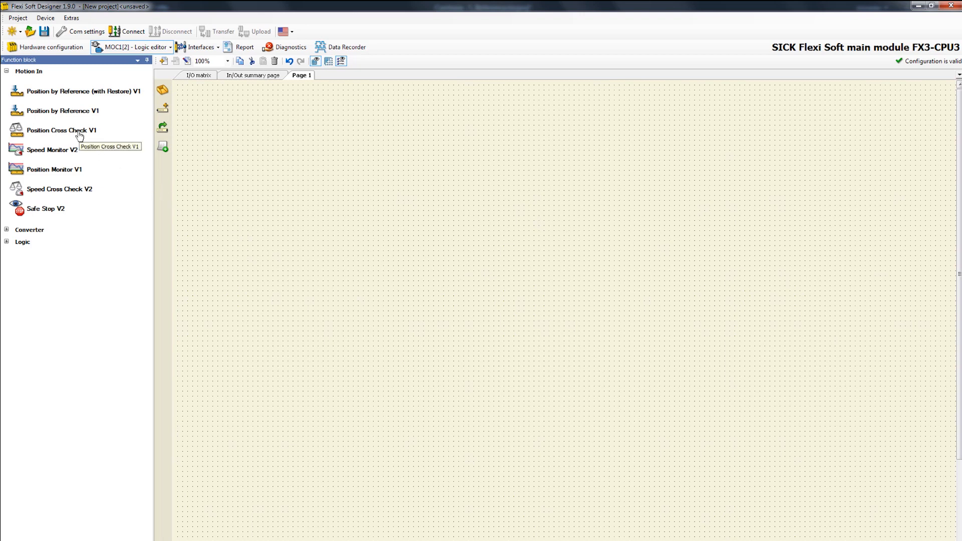
Place a Position by Reference V1 block from Motion In onto Page 1
left_click_drag(61, 129, 410, 215)
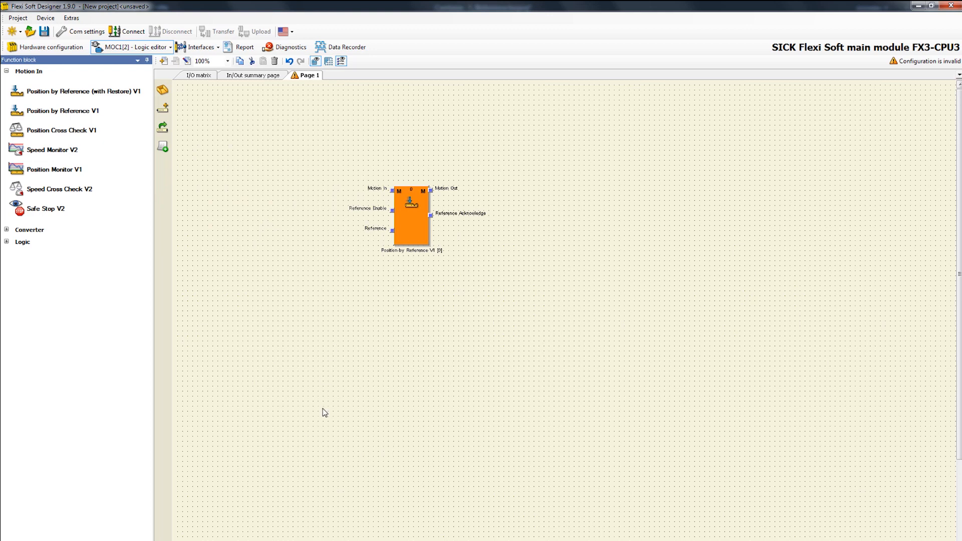
Connect MOC1[2] Encoder's Motion.Sine/Cosine to Motion In and expand the CPU3[0] bits
left_click(376, 188)
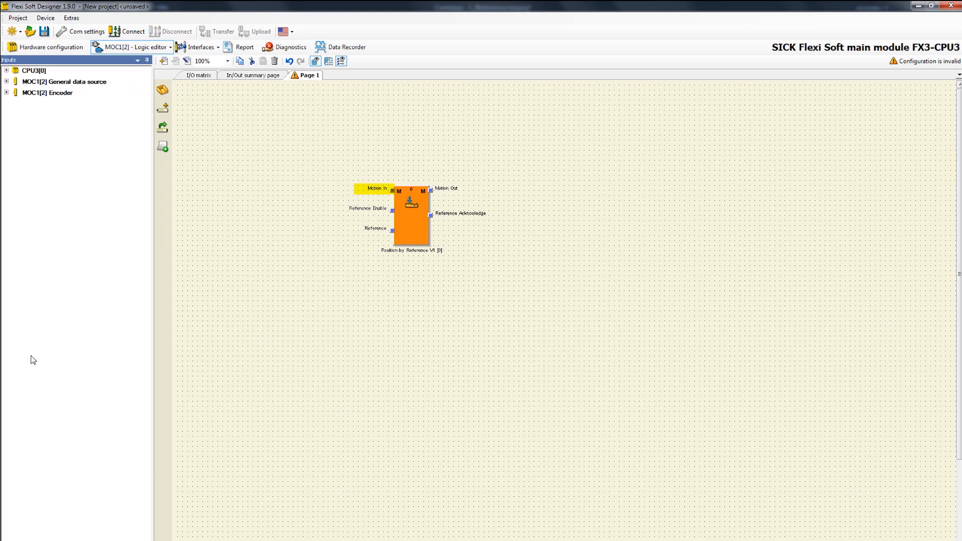
left_click(8, 92)
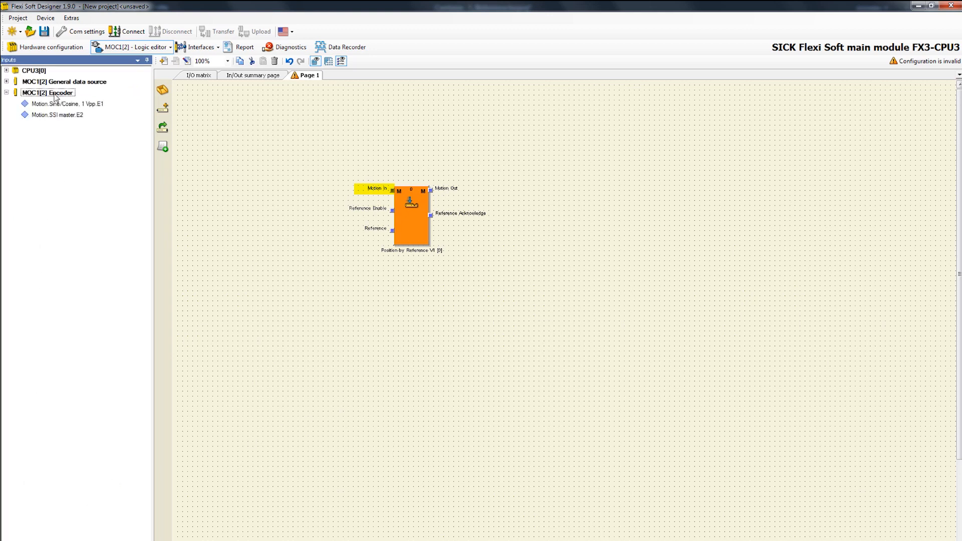
mouse_move(72, 109)
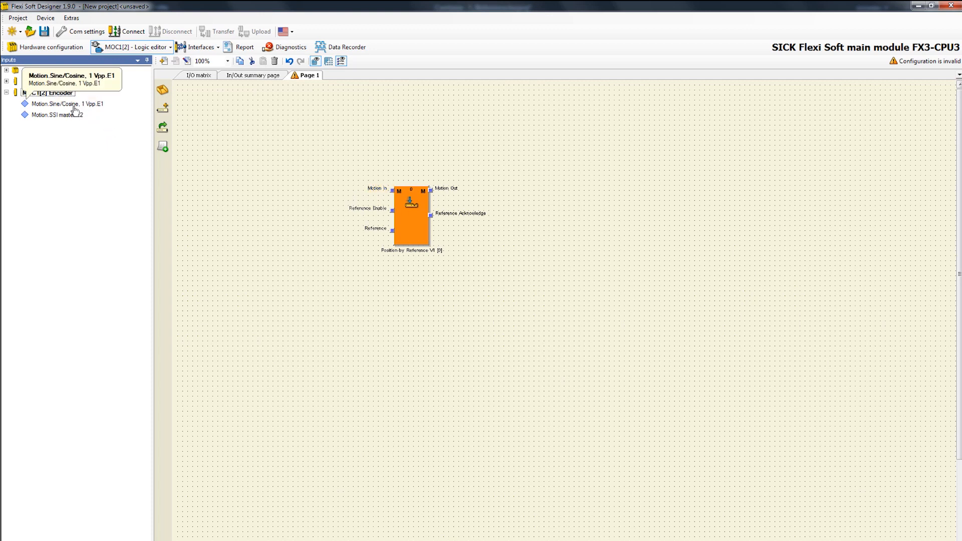
mouse_move(69, 107)
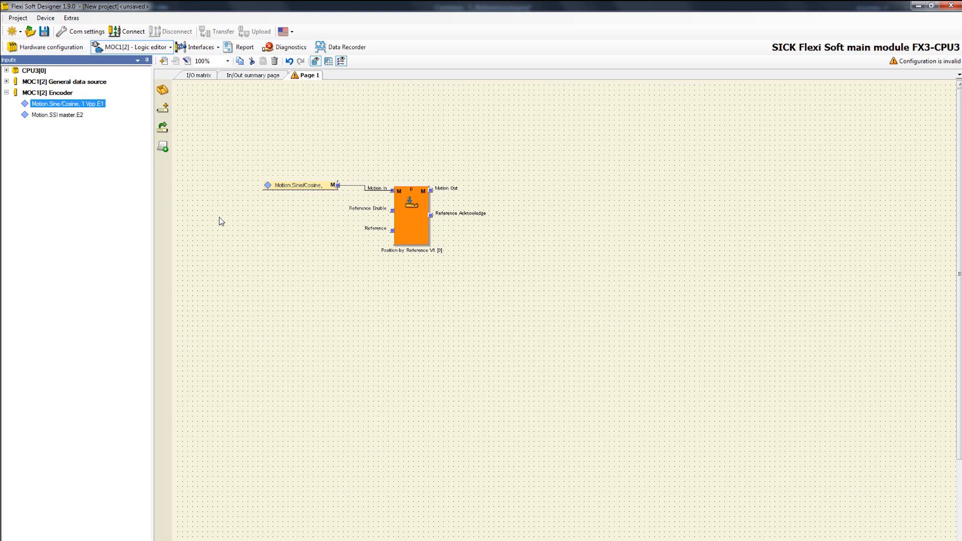
left_click(368, 208)
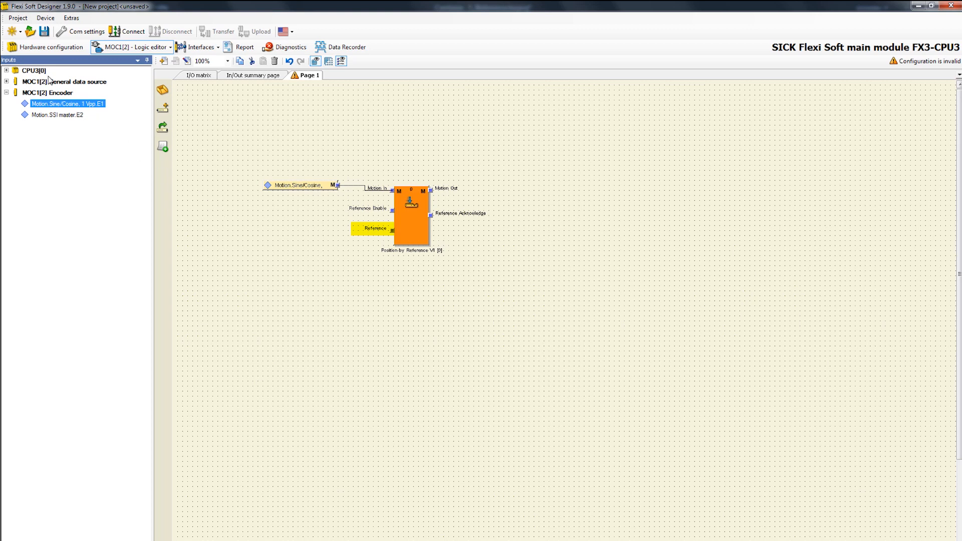
left_click(6, 69)
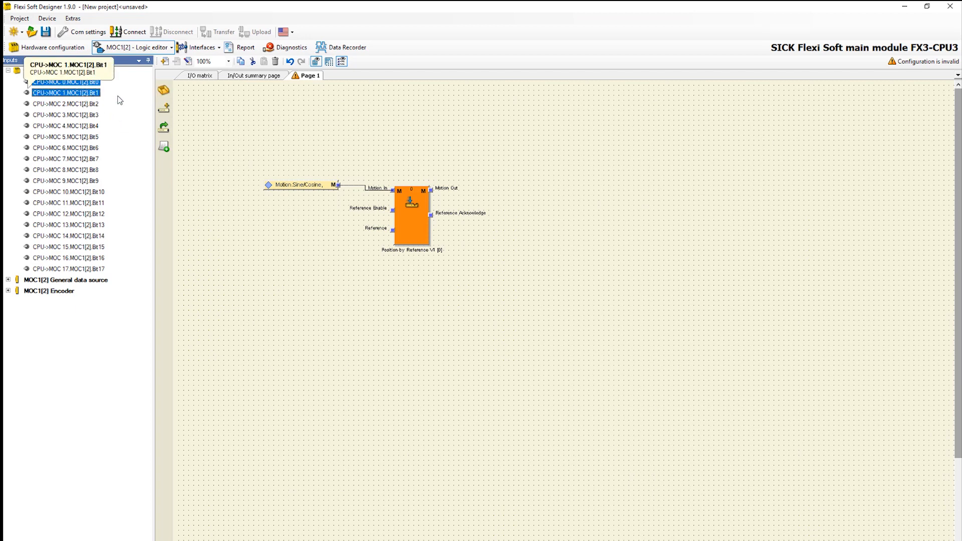
mouse_move(152, 226)
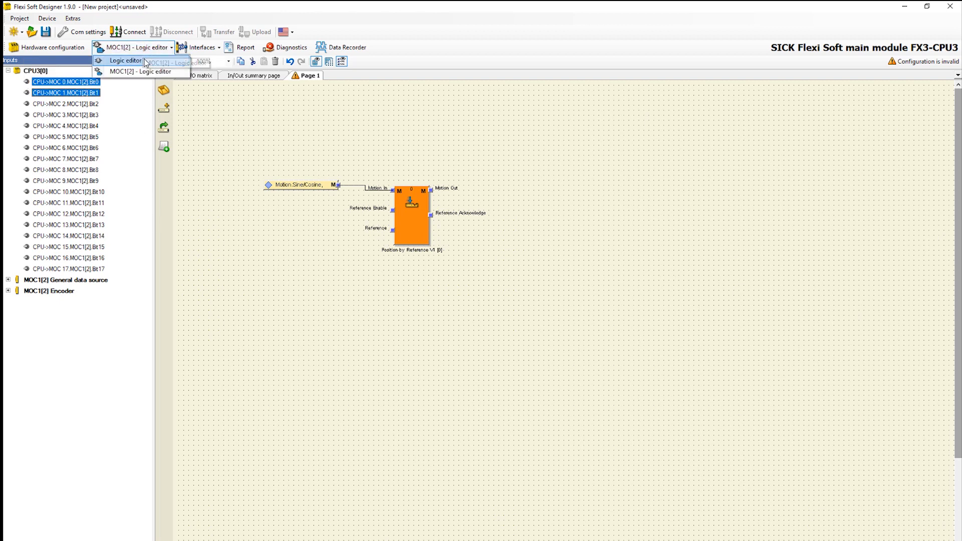
In CPU logic, connect the Routing N:N outputs to CPU->MOC Bit0 and Bit1
left_click(130, 61)
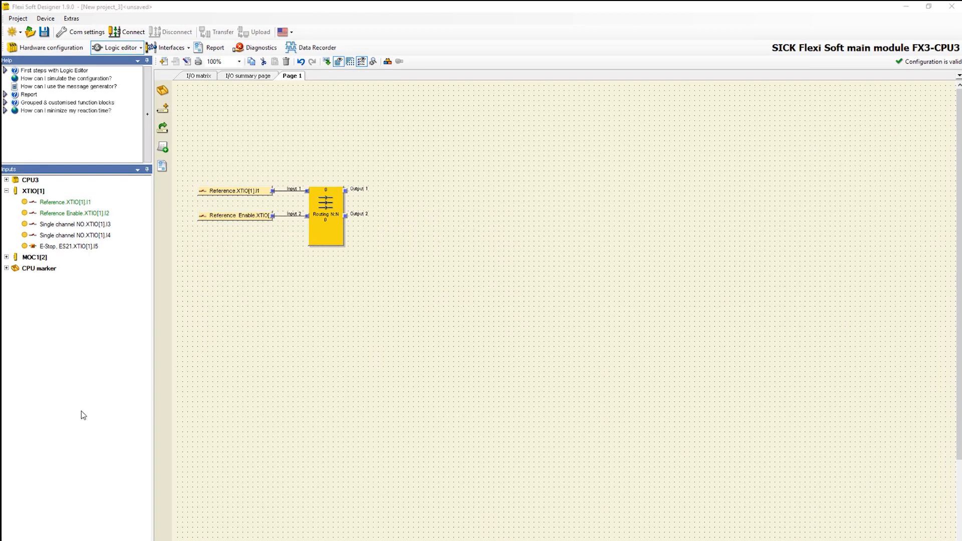
mouse_move(78, 422)
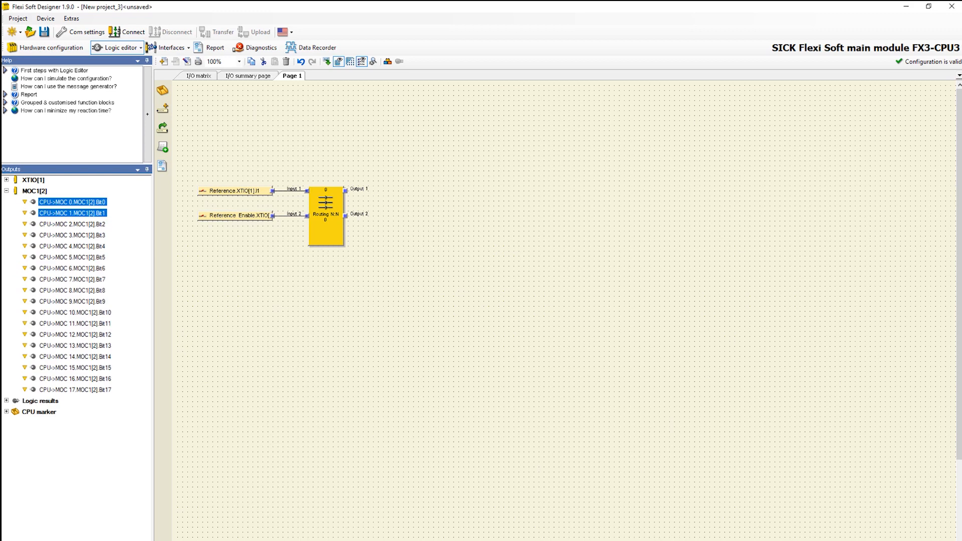
mouse_move(83, 201)
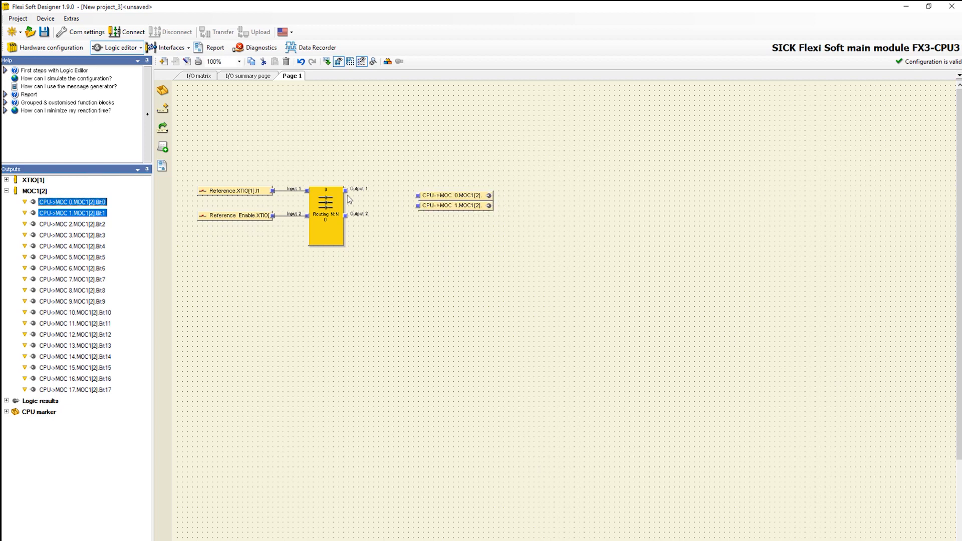
left_click_drag(367, 189, 416, 194)
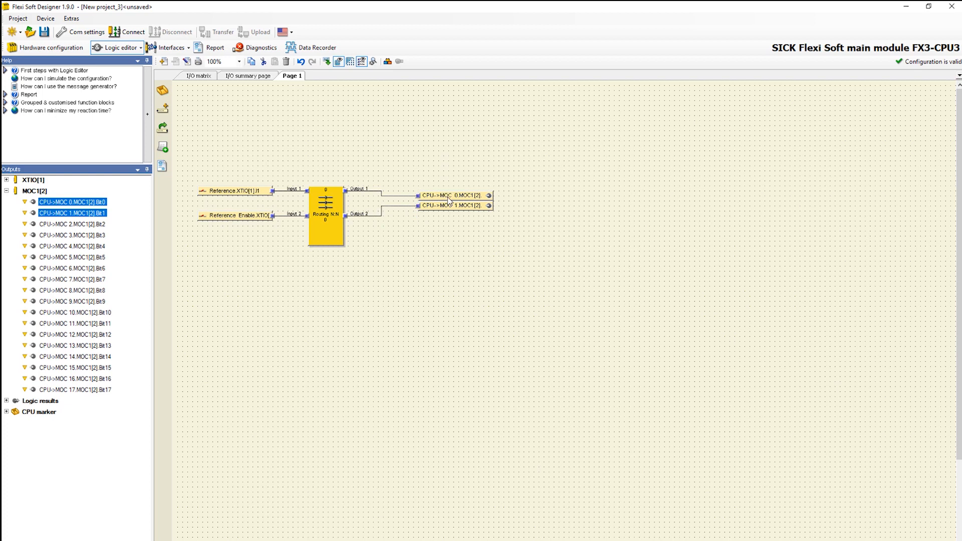
Name CPU->MOC Bit0 'Reference' and Bit1 'Reference Enable'
double_click(452, 195)
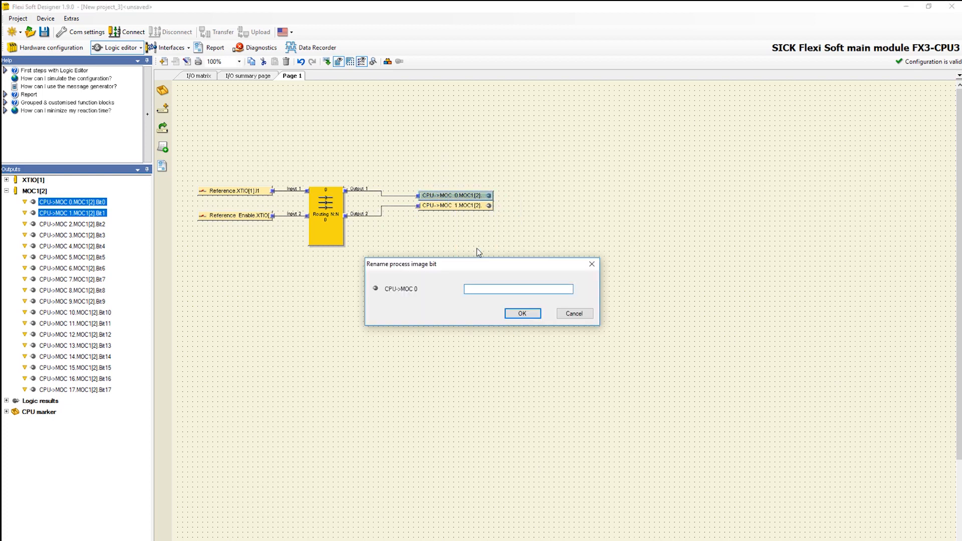
type("Refere")
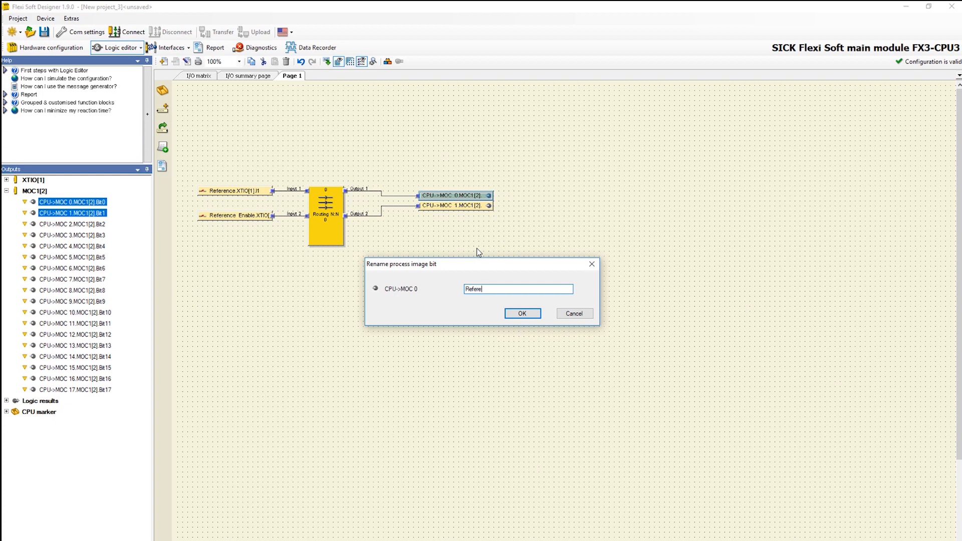
left_click(522, 313)
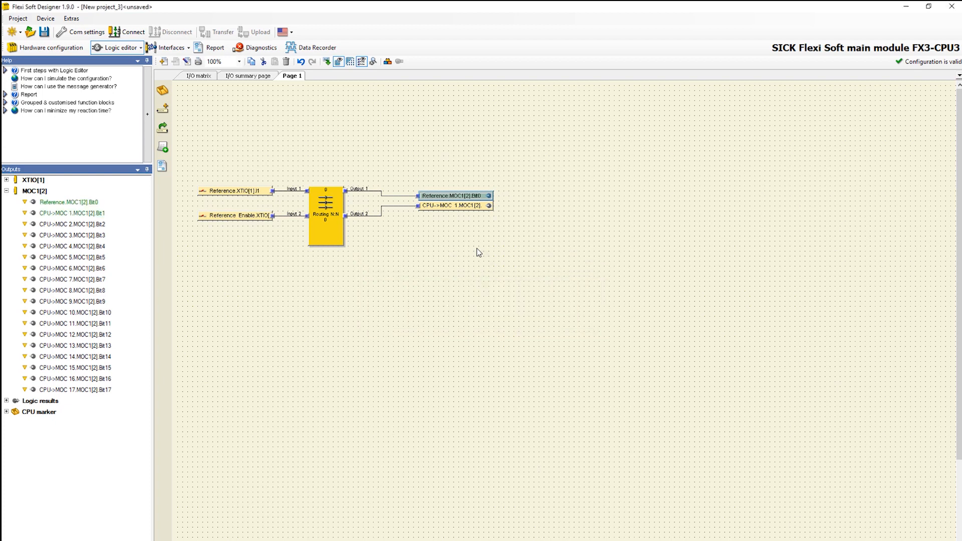
right_click(455, 205)
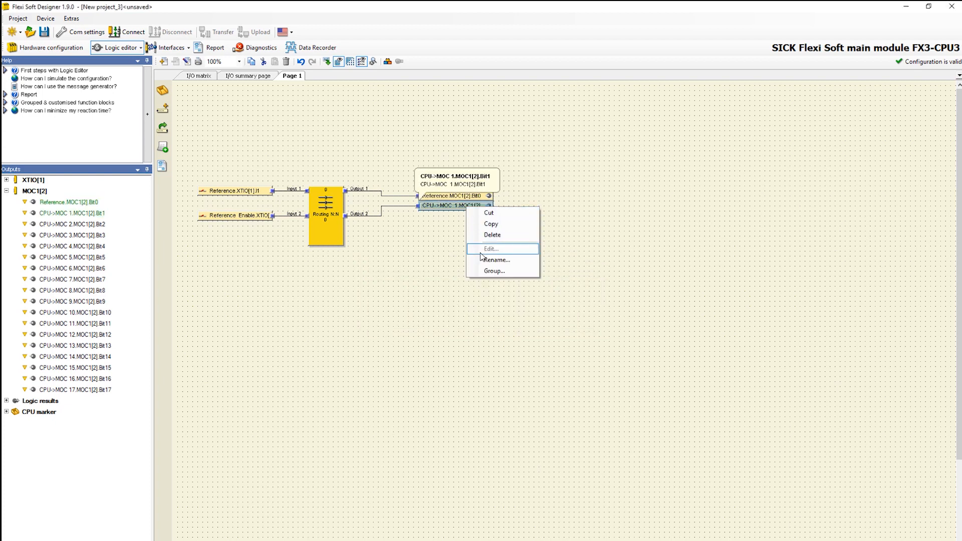
left_click(496, 260)
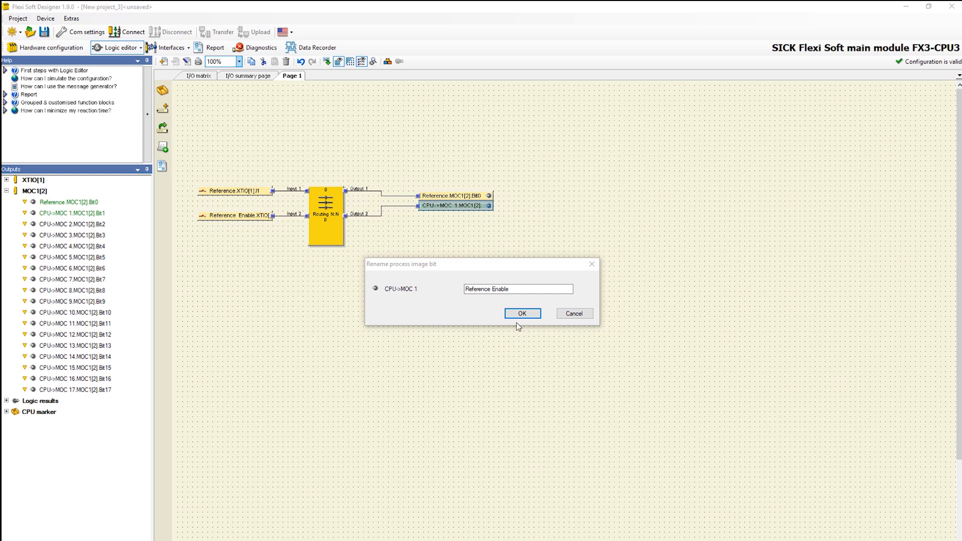
left_click(522, 313)
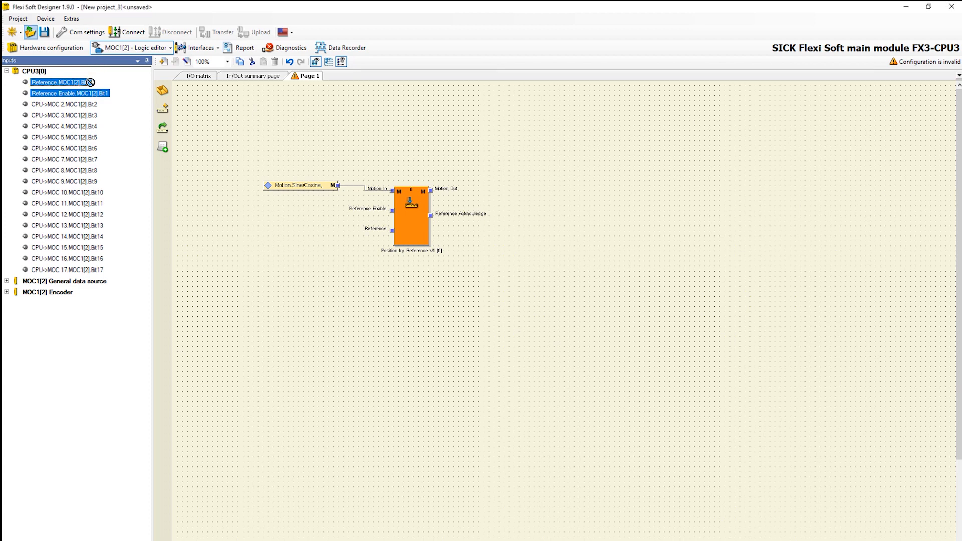
Connect Reference.MOC1[2].Bit0 and Reference Enable.MOC1[2].Bit1 to the block's reference inputs
left_click_drag(58, 83, 276, 221)
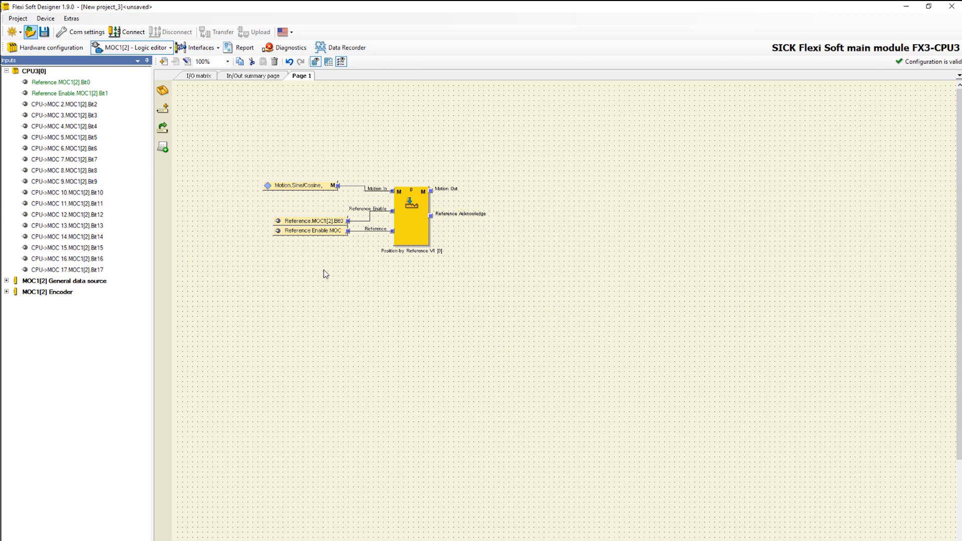
In the block's Units settings, enable periodic position with a length of 360
double_click(412, 215)
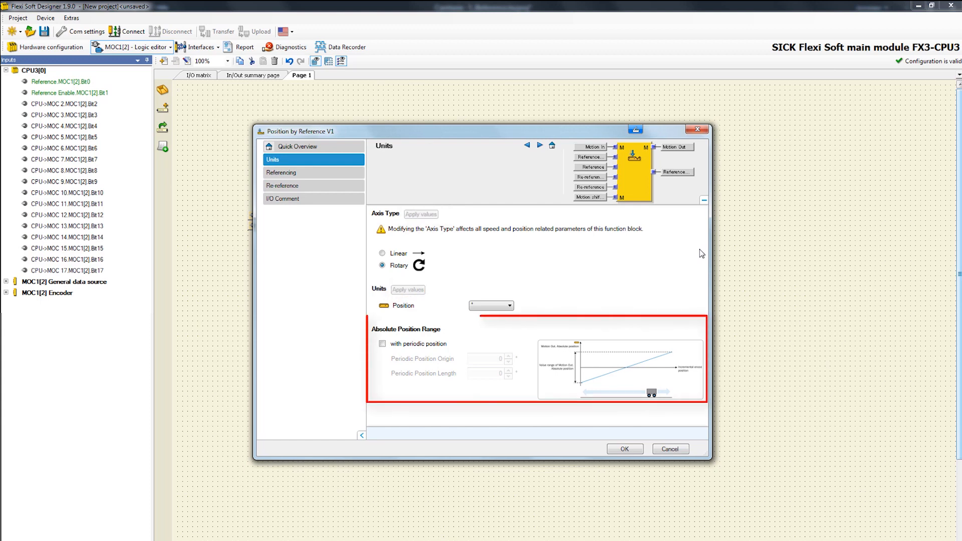
mouse_move(407, 339)
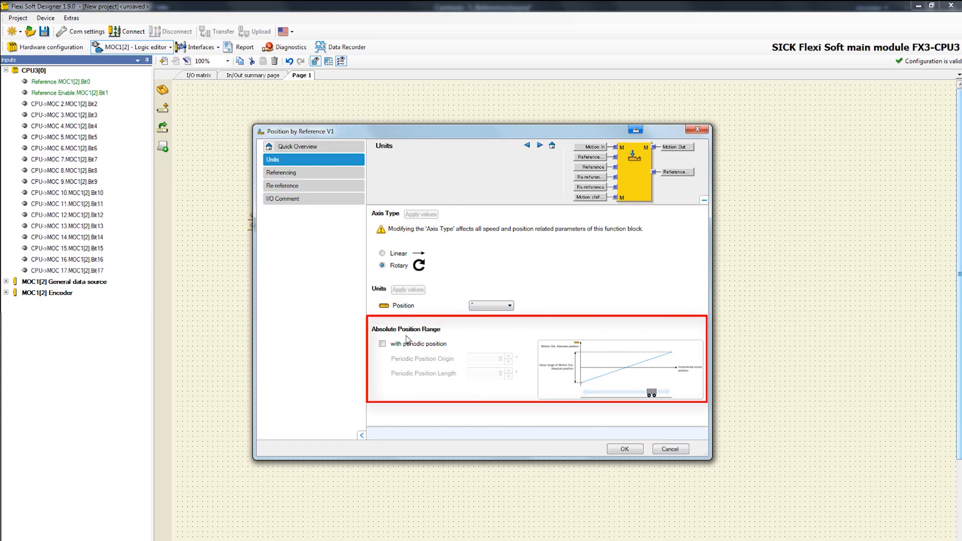
left_click(381, 343)
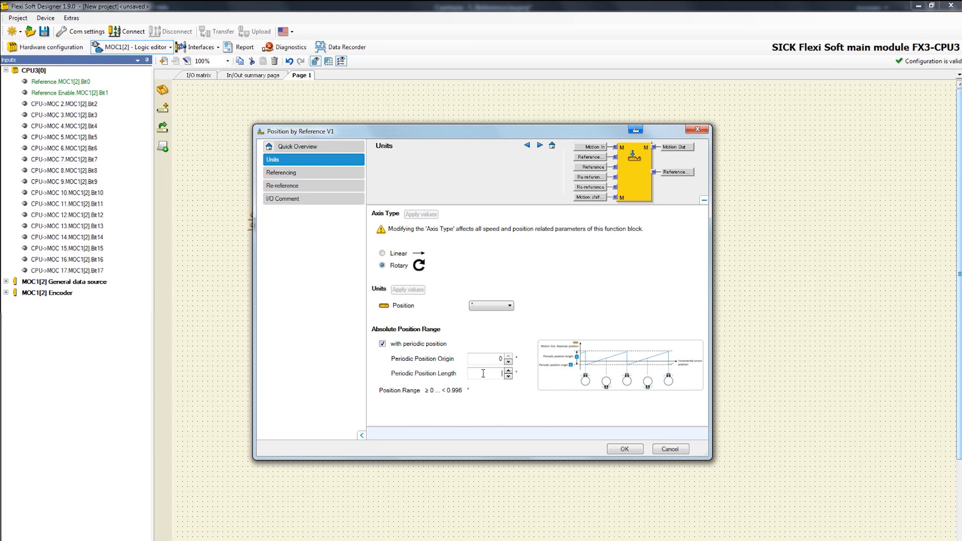
type("3")
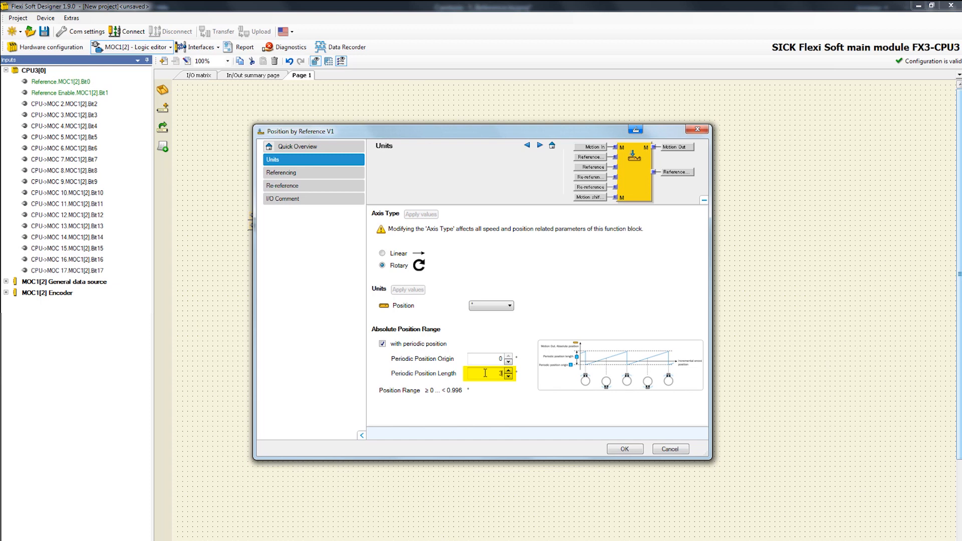
type("360")
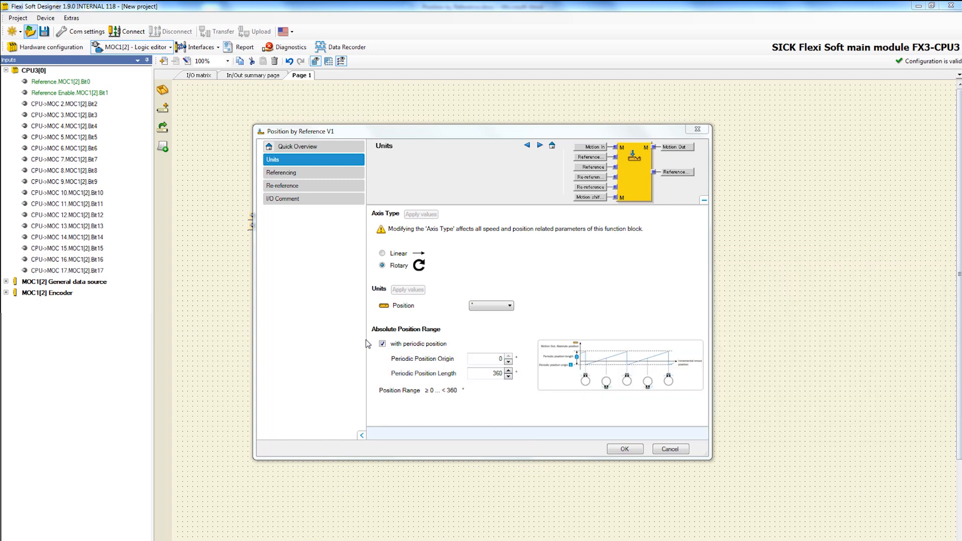
Tick 'Input Reference has a reliable signal' on the Referencing page
left_click(281, 172)
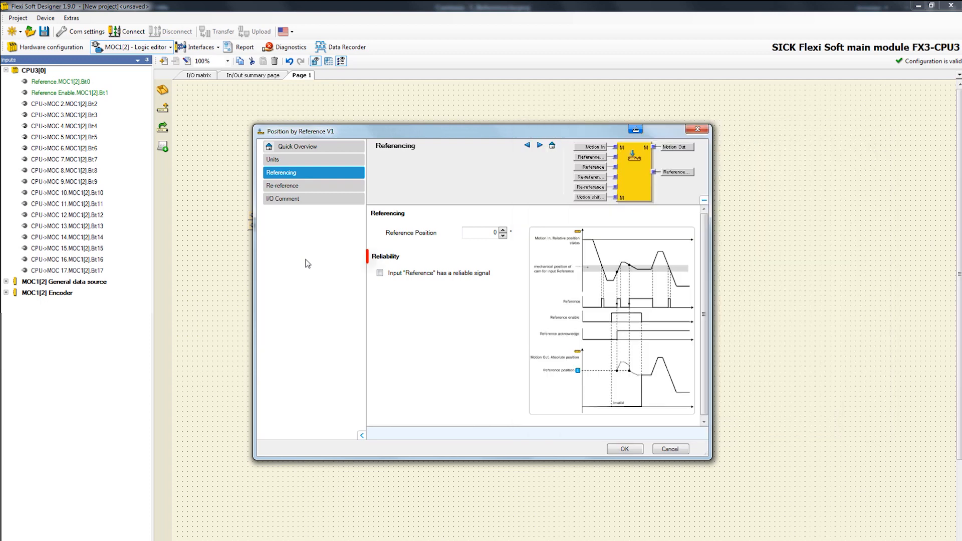
left_click(380, 273)
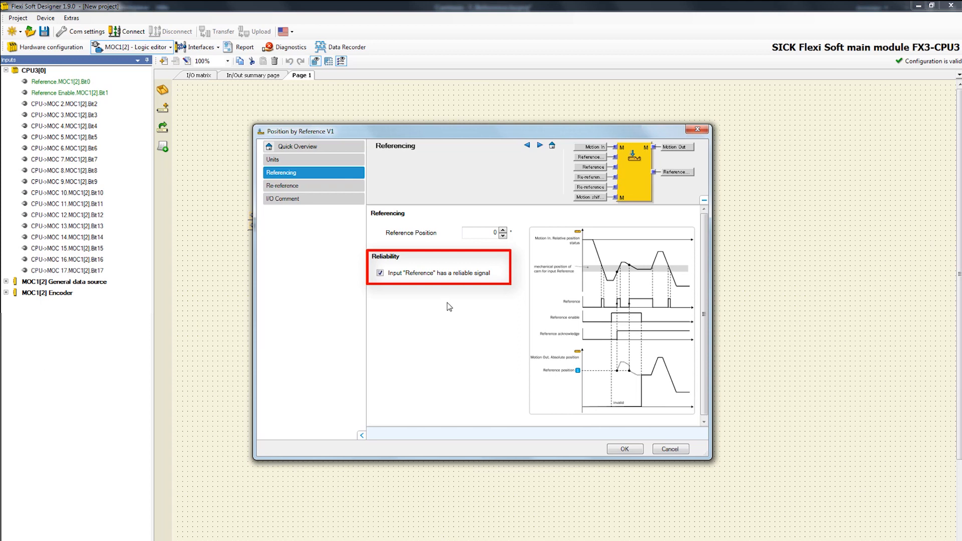
left_click(302, 186)
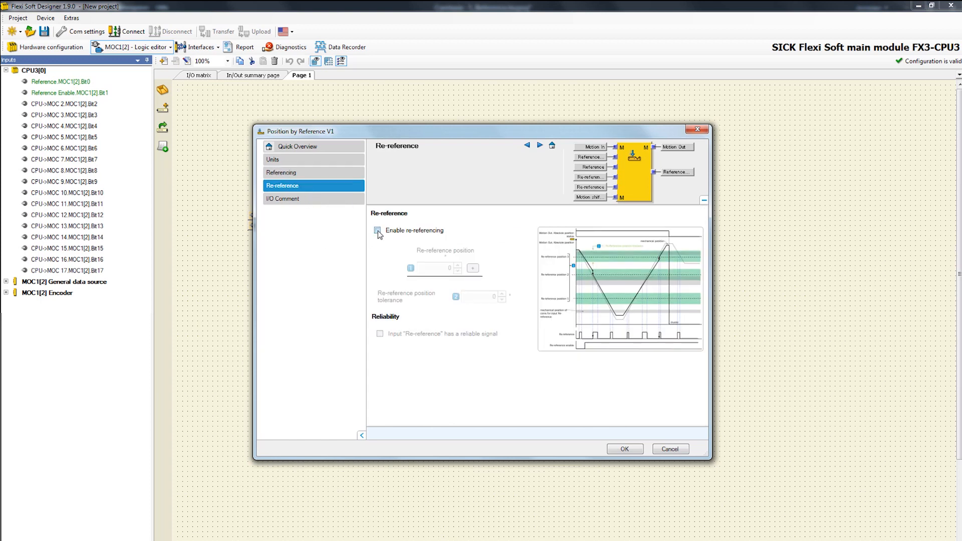
Enable re-referencing at 60, 120 and 240 with tolerance 12, and confirm with OK
left_click(377, 231)
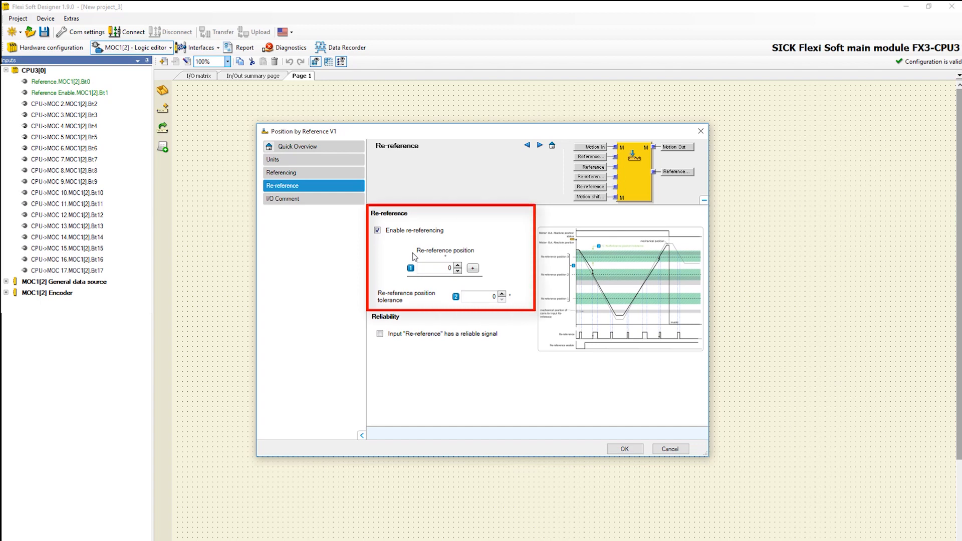
left_click(439, 268)
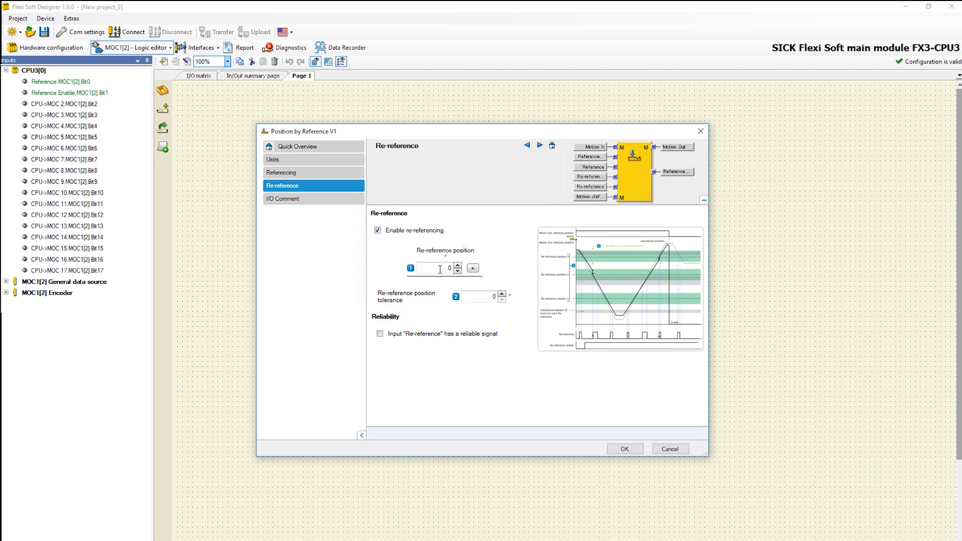
type("60")
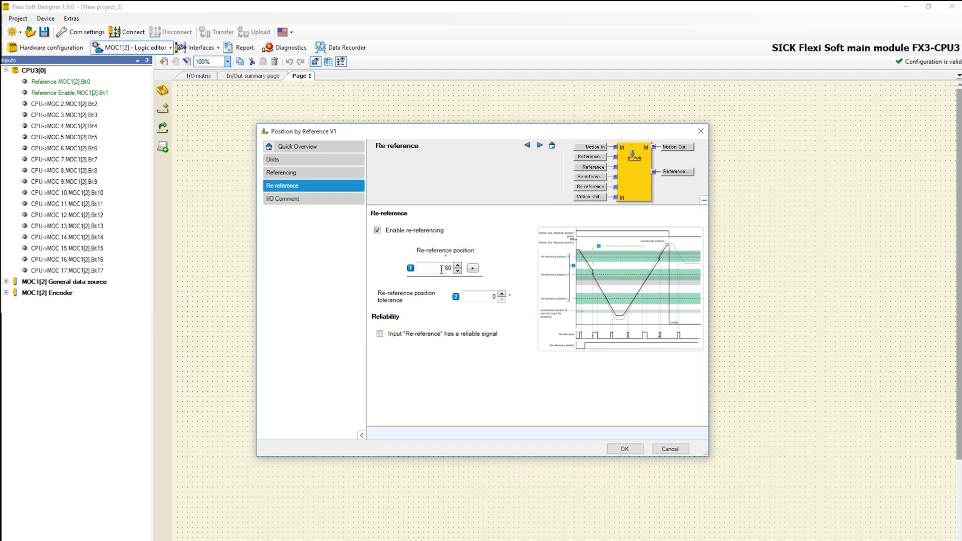
left_click(472, 268)
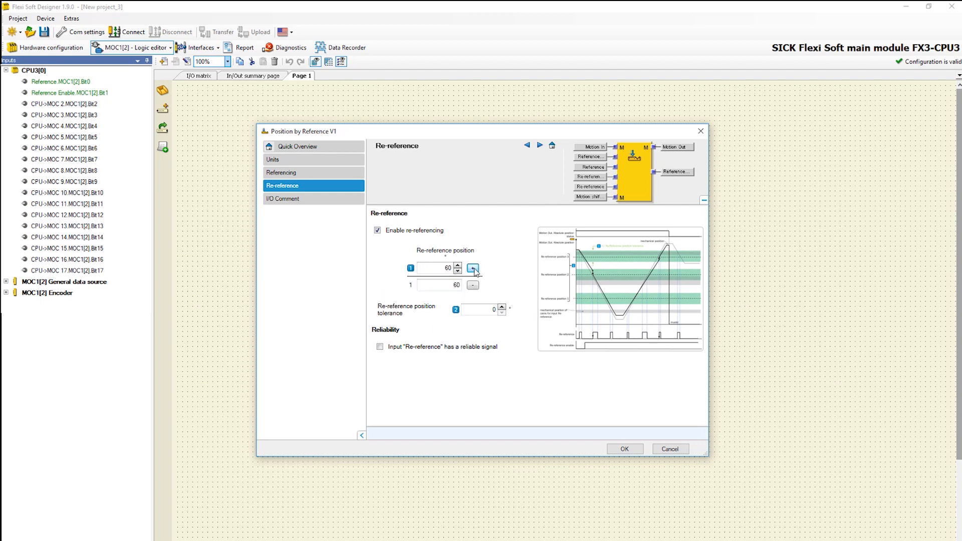
left_click(472, 268)
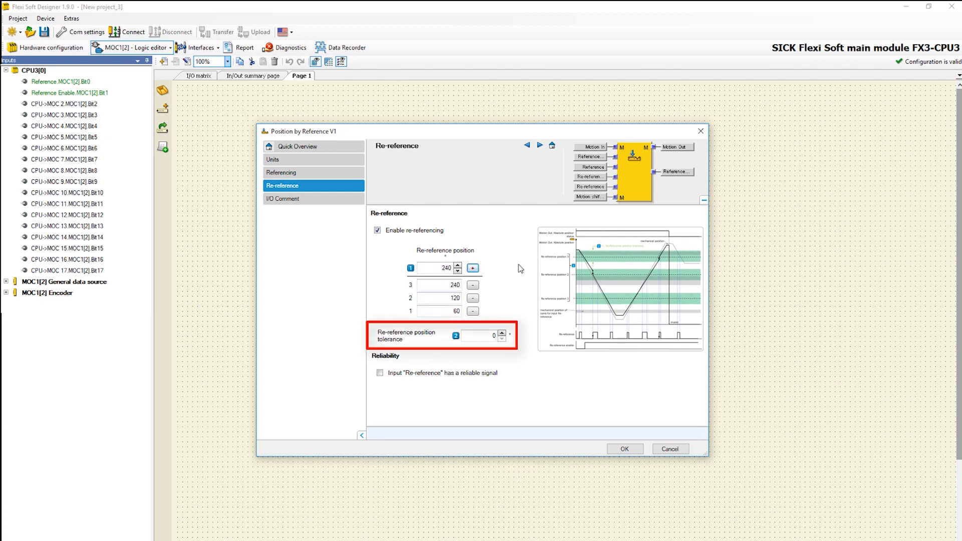
mouse_move(517, 286)
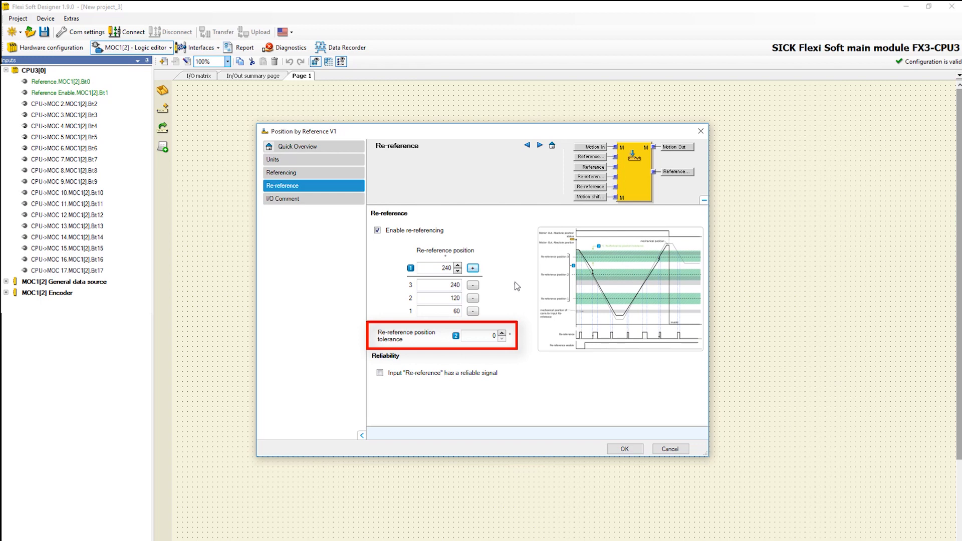
left_click(487, 335)
type("12")
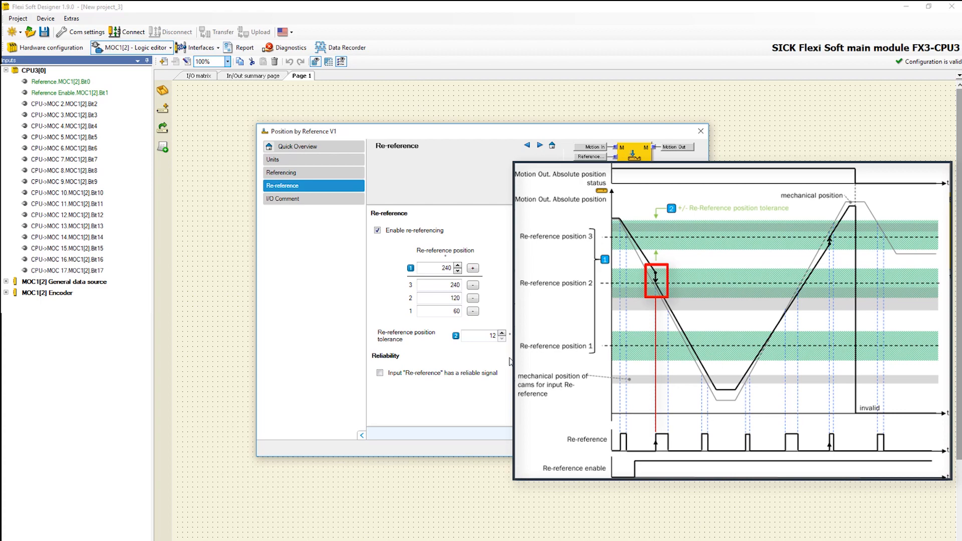
left_click(700, 132)
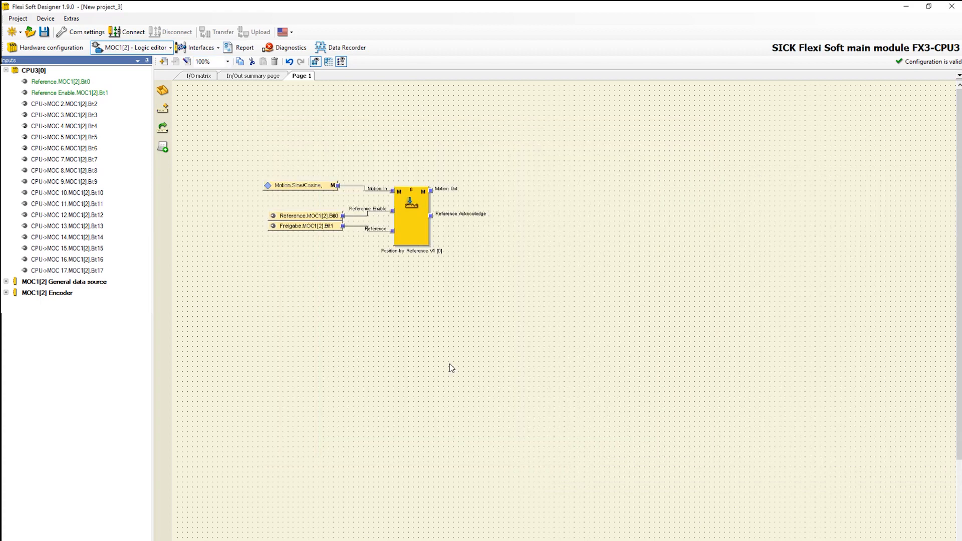
mouse_move(447, 287)
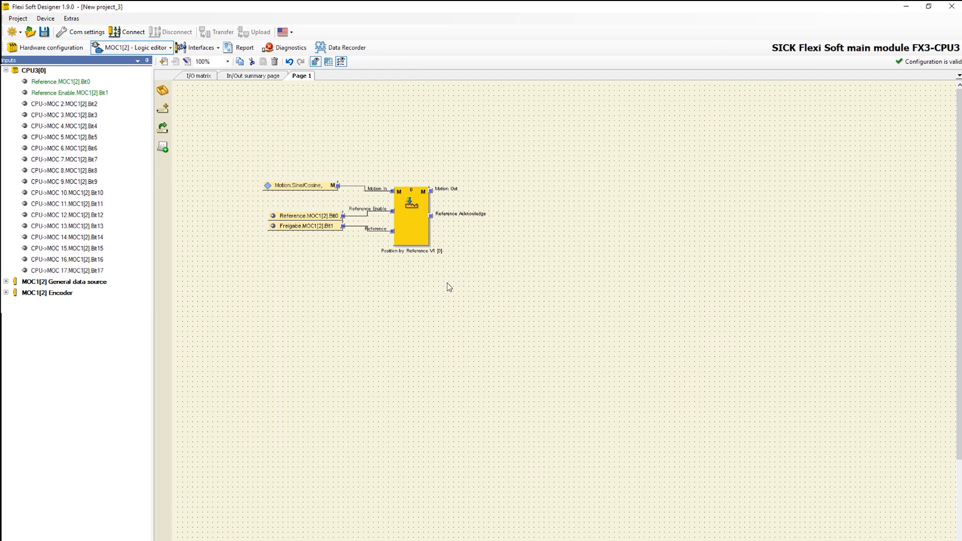